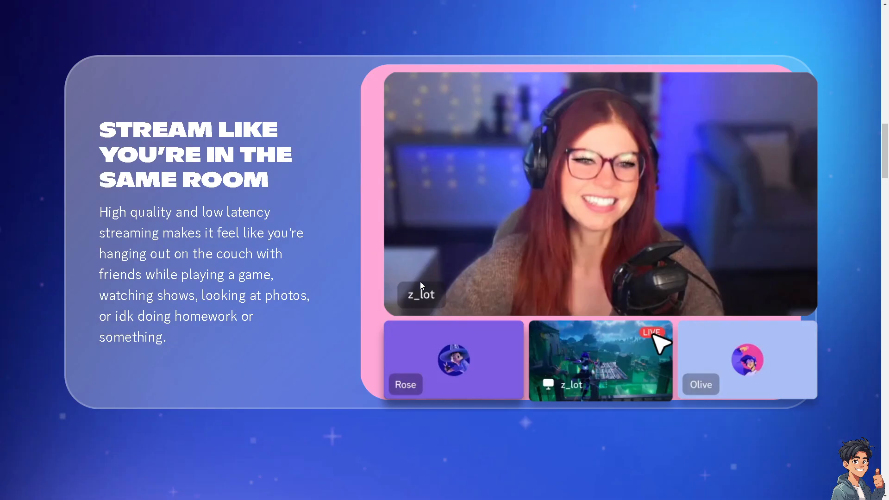
# Step: Reach the Discord registration form from Login and tick the optional update-emails checkbox
pyautogui.scroll(-3)
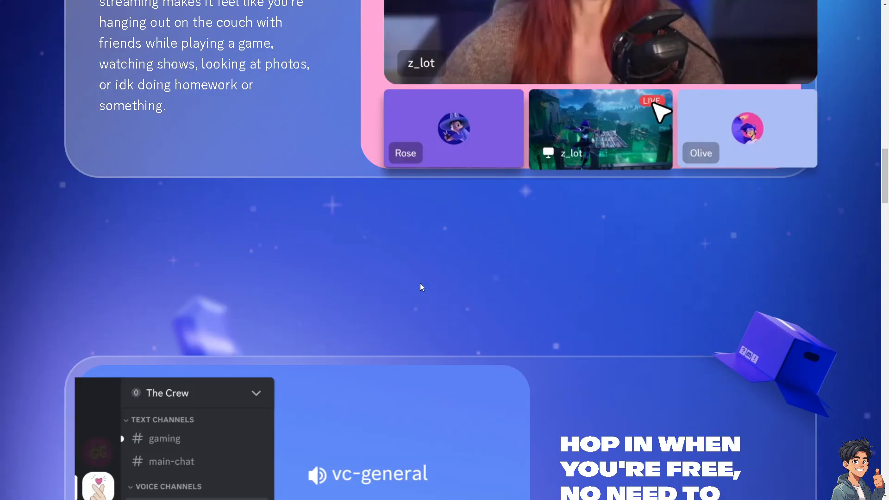
pyautogui.scroll(-3)
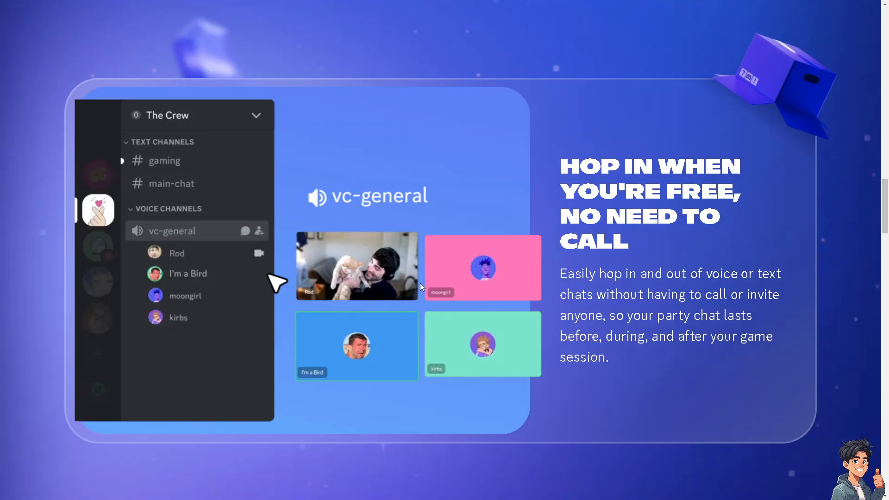
pyautogui.scroll(-3)
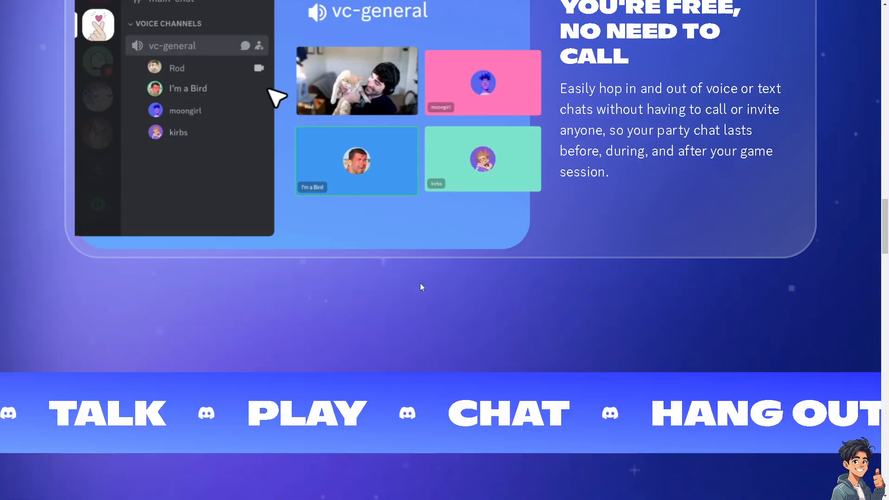
pyautogui.scroll(-3)
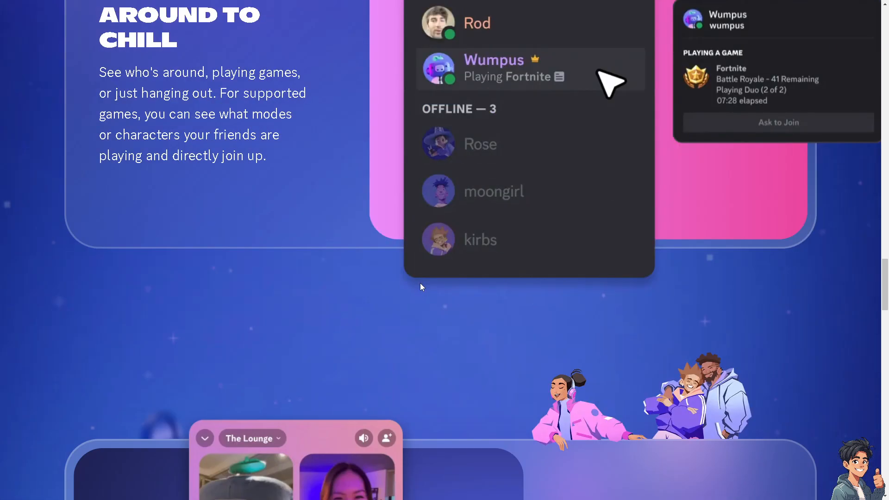
pyautogui.scroll(-3)
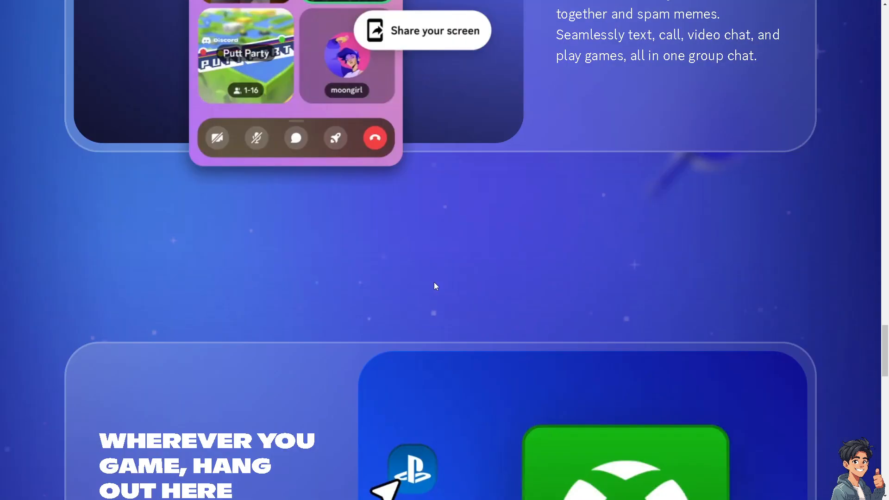
pyautogui.scroll(3)
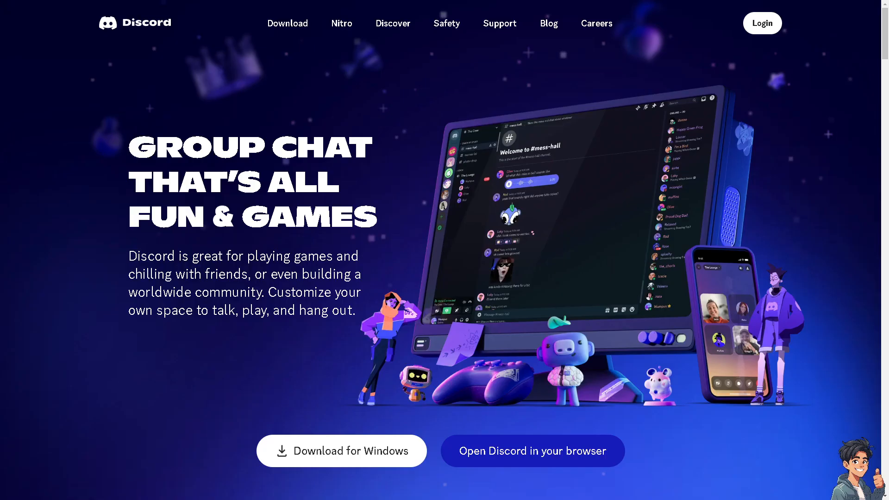
pyautogui.moveTo(762, 23)
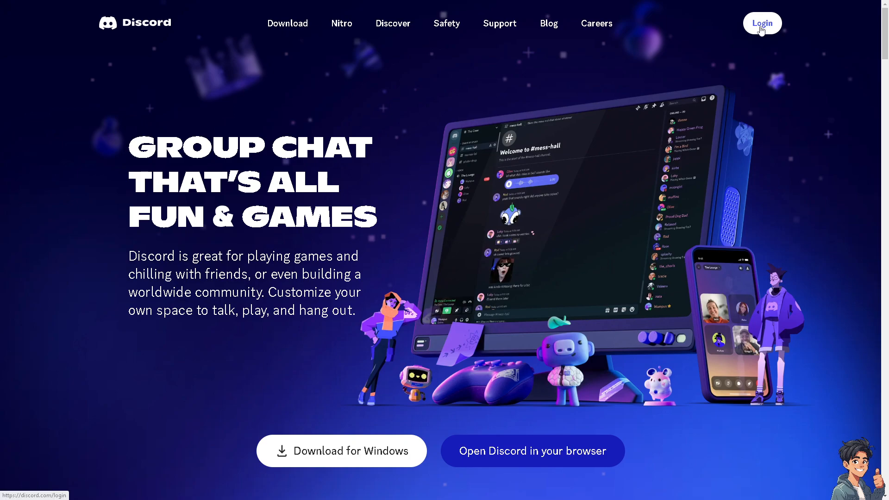
pyautogui.click(761, 23)
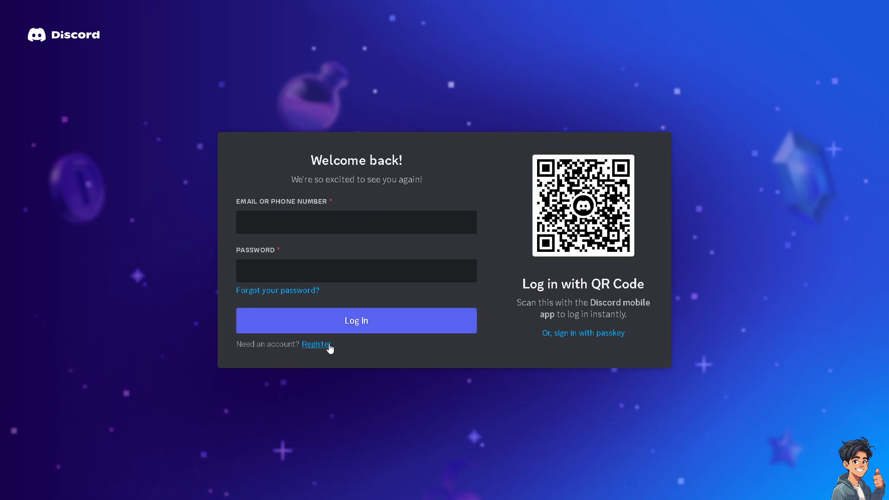
pyautogui.click(315, 344)
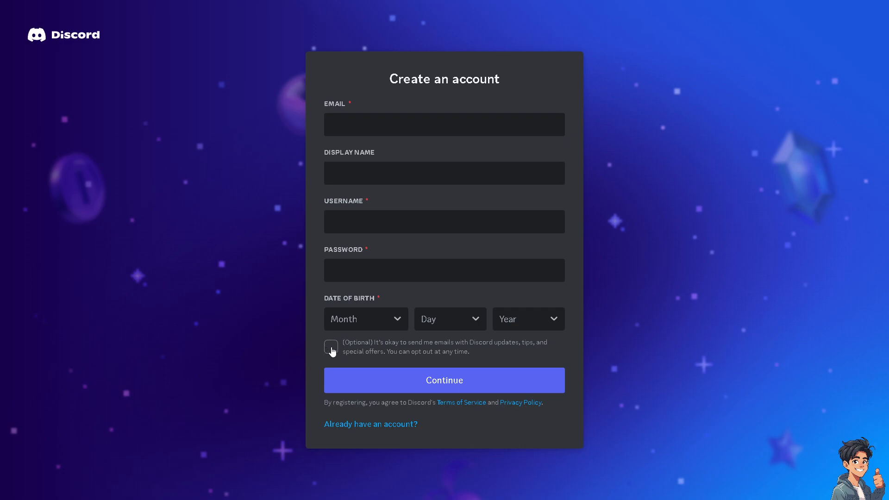
pyautogui.click(331, 346)
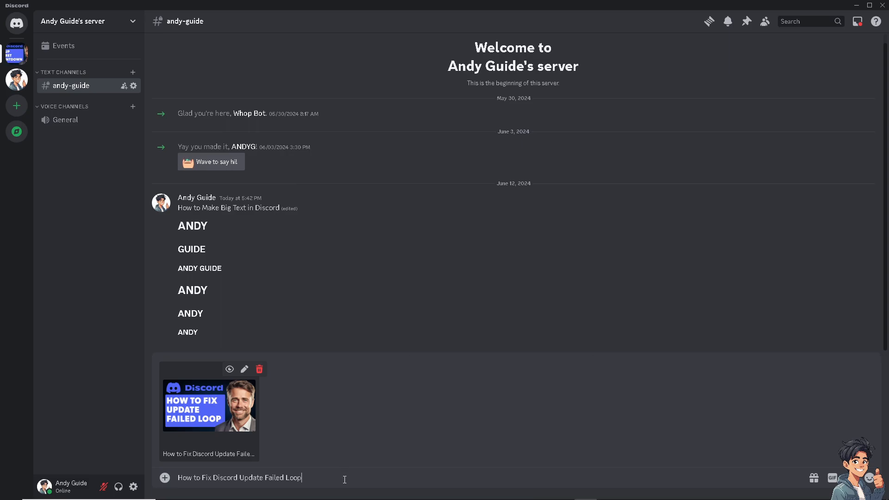
# Step: Send the drafted 'How to Fix Discord Update Failed Loop' message with its thumbnail
pyautogui.press('Return')
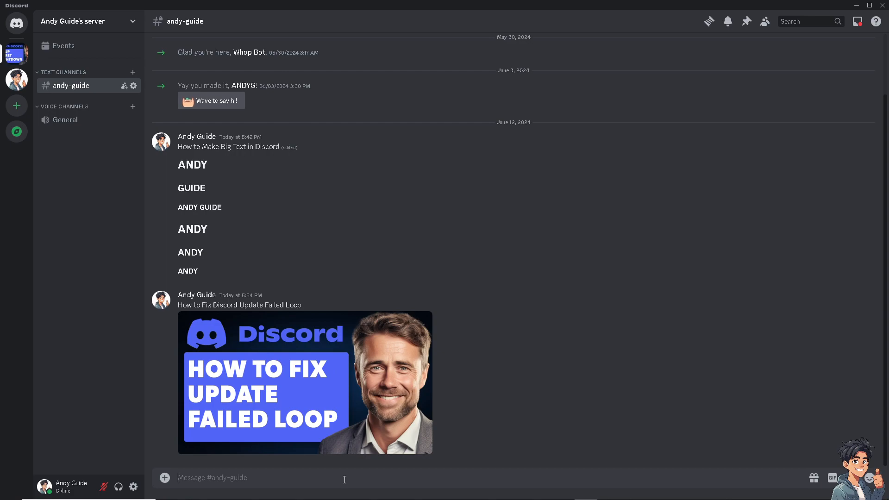
pyautogui.moveTo(333, 394)
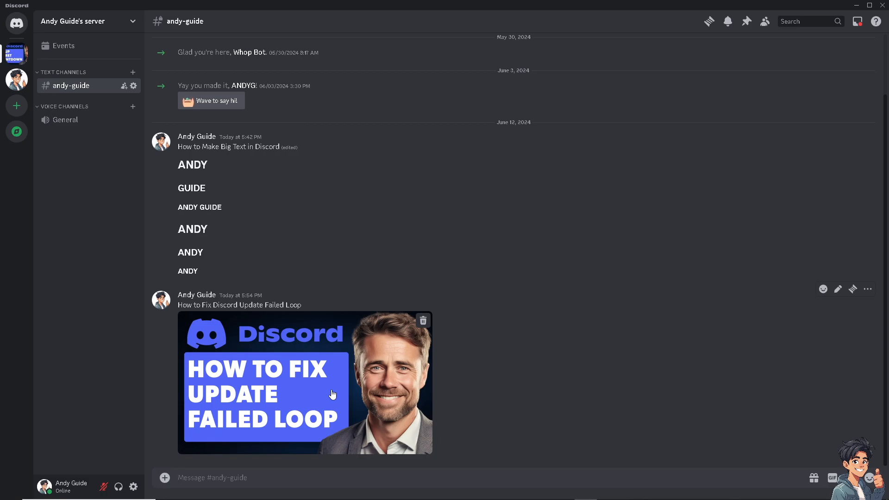
pyautogui.moveTo(269, 381)
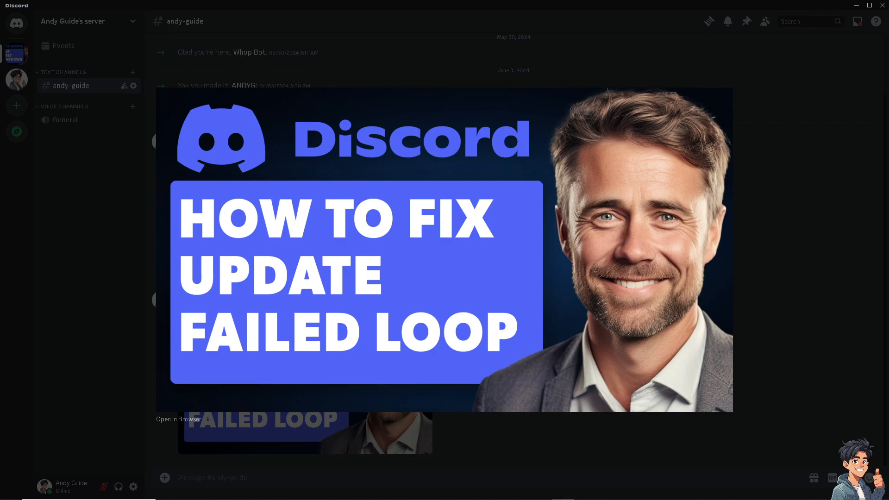
pyautogui.moveTo(770, 349)
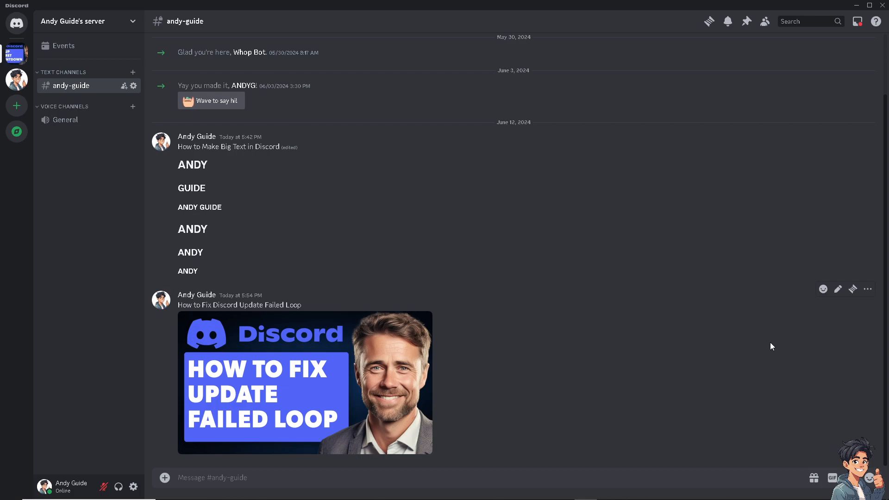
pyautogui.moveTo(421, 307)
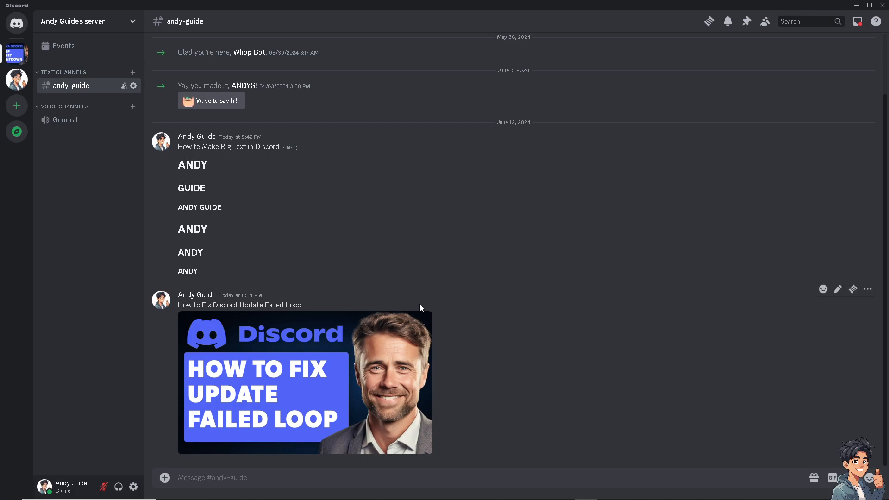
pyautogui.moveTo(448, 258)
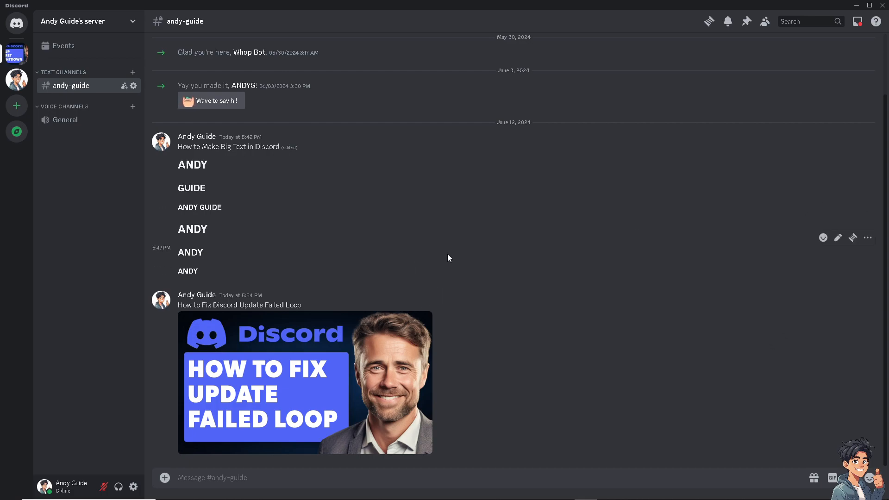
pyautogui.moveTo(448, 257)
pyautogui.write('appdata')
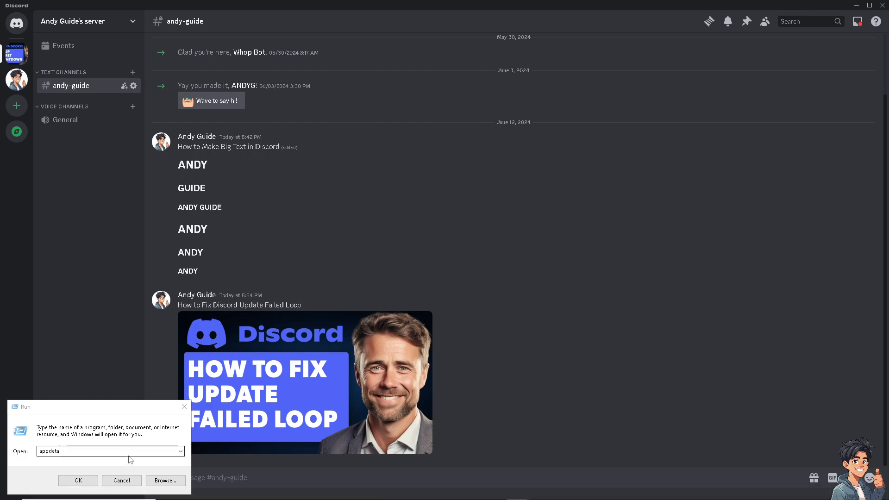
# Step: Run %localappdata% to show the local Discord folder in File Explorer
pyautogui.tripleClick(110, 451)
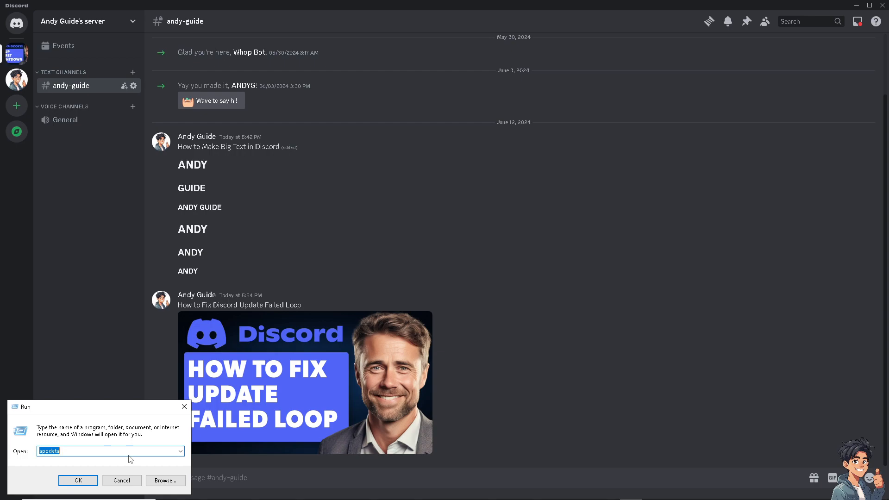
pyautogui.write('%')
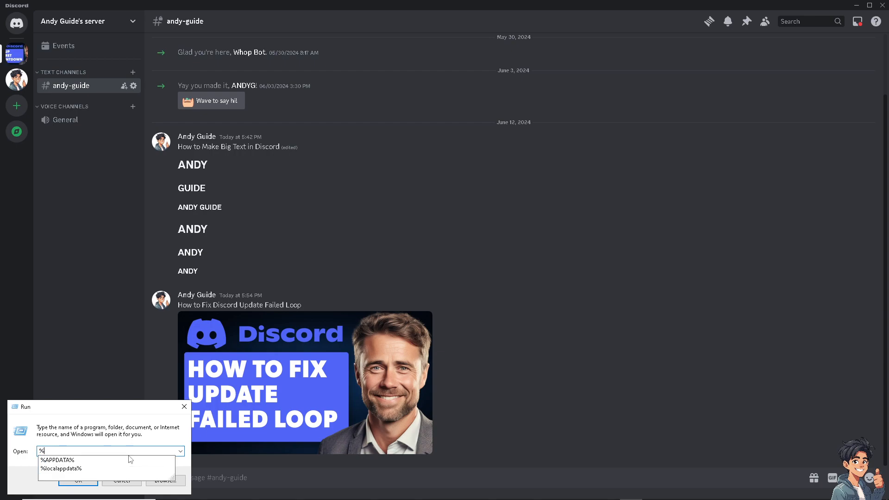
pyautogui.click(61, 468)
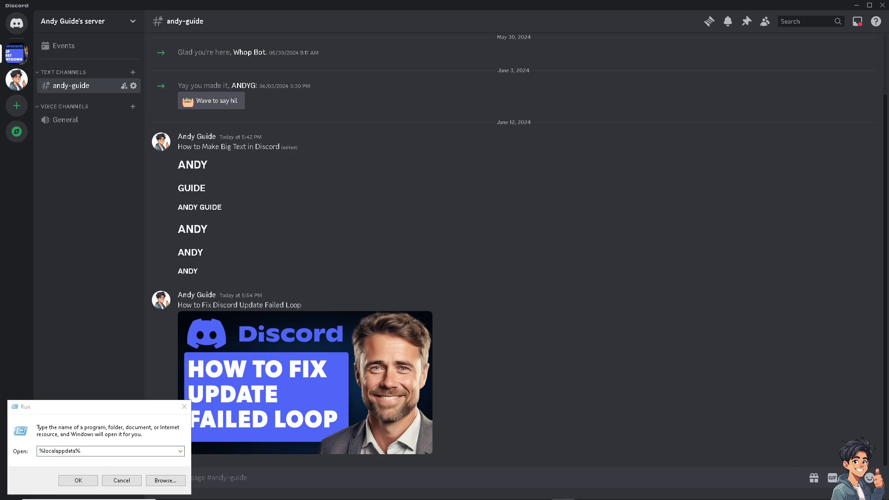
pyautogui.click(78, 480)
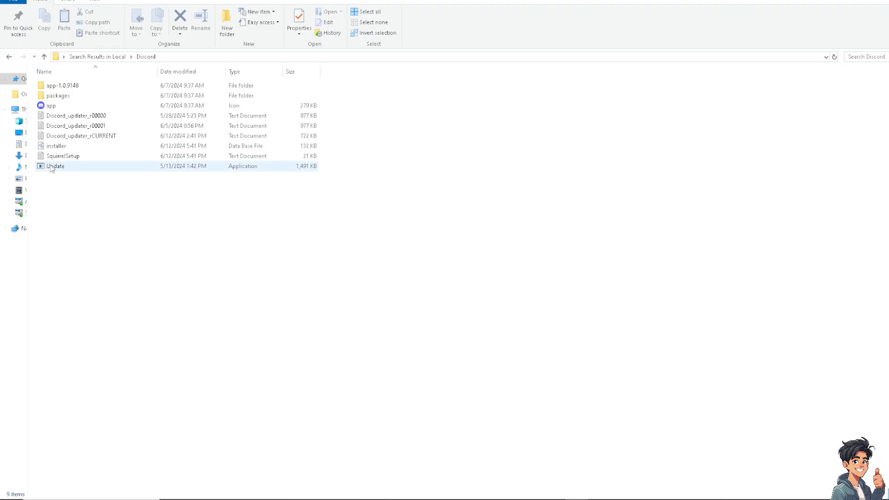
# Step: Delete the Update application from the local Discord folder via its context menu
pyautogui.rightClick(54, 166)
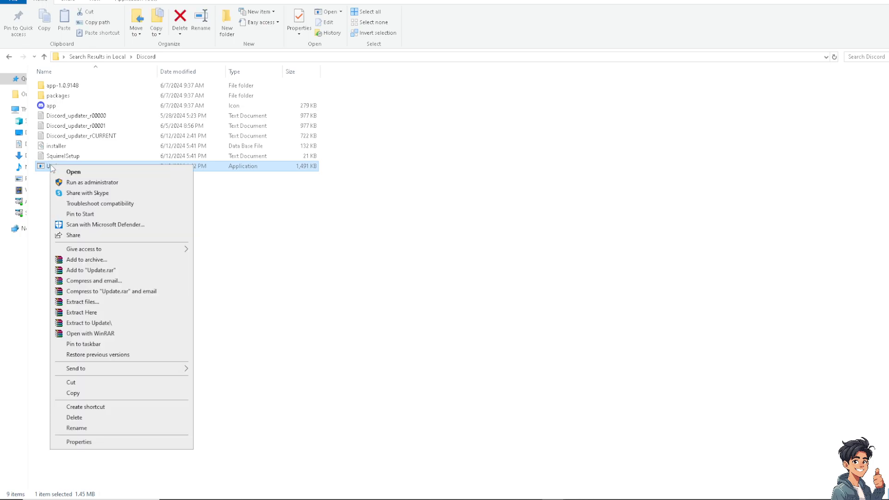
pyautogui.moveTo(123, 418)
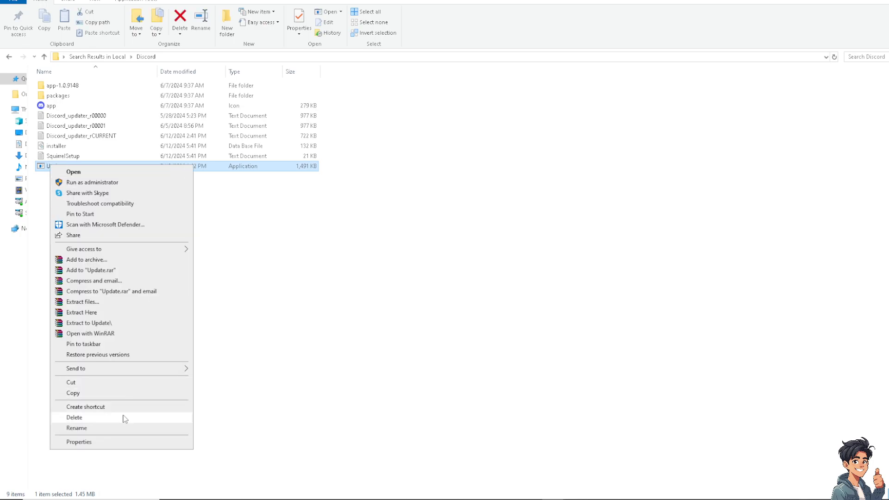
pyautogui.click(77, 428)
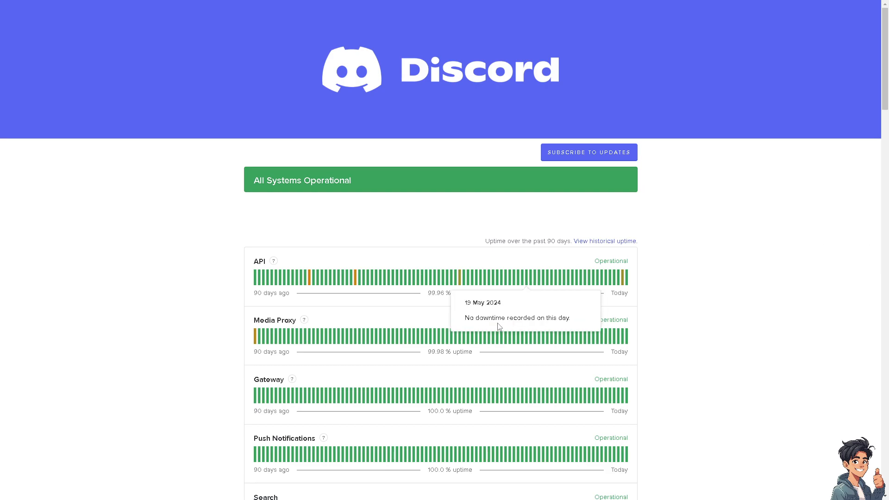
pyautogui.scroll(-3)
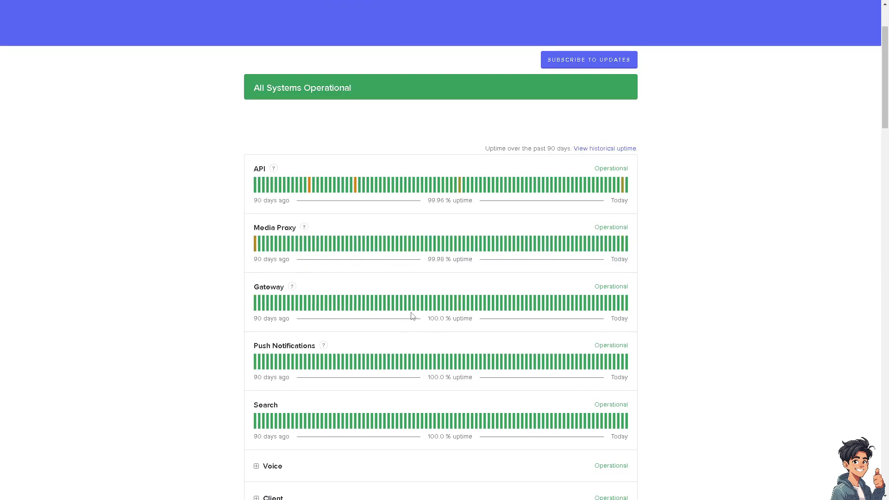
pyautogui.moveTo(426, 303)
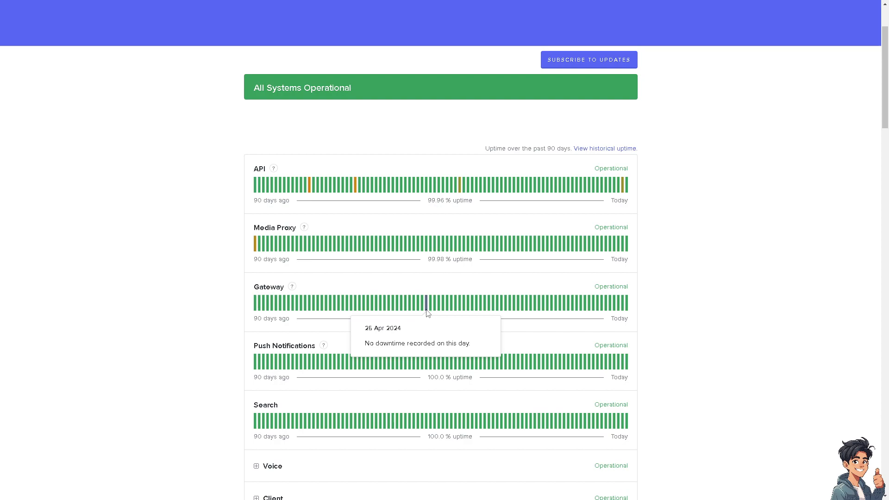
pyautogui.scroll(-3)
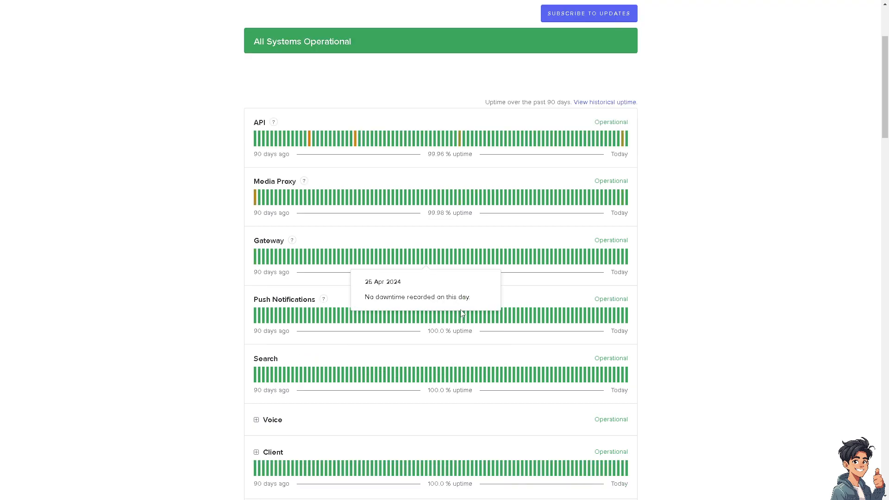
pyautogui.moveTo(427, 306)
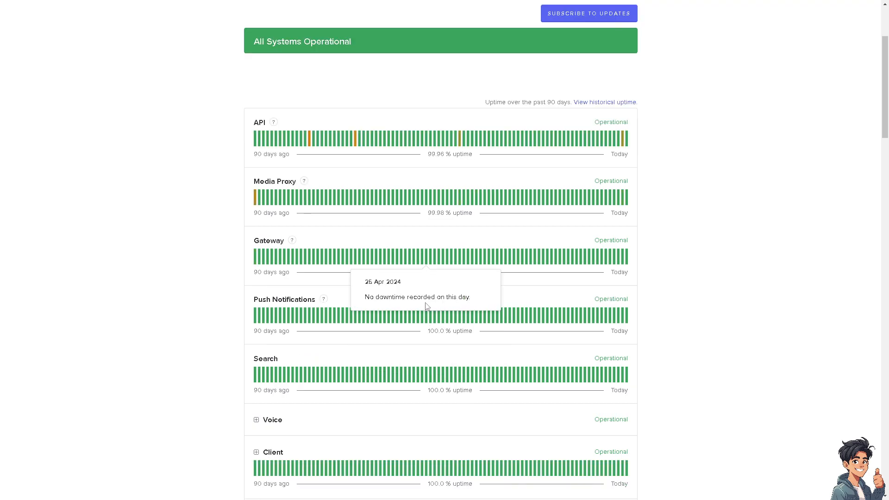
pyautogui.scroll(3)
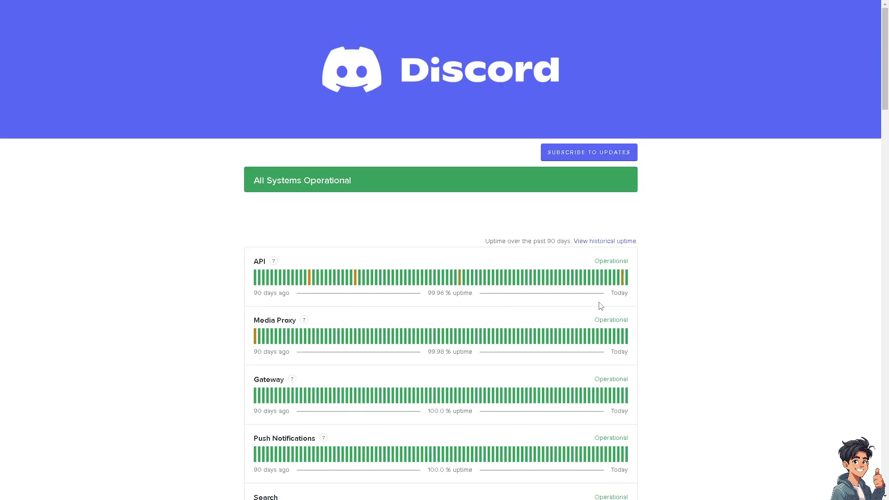
pyautogui.moveTo(556, 299)
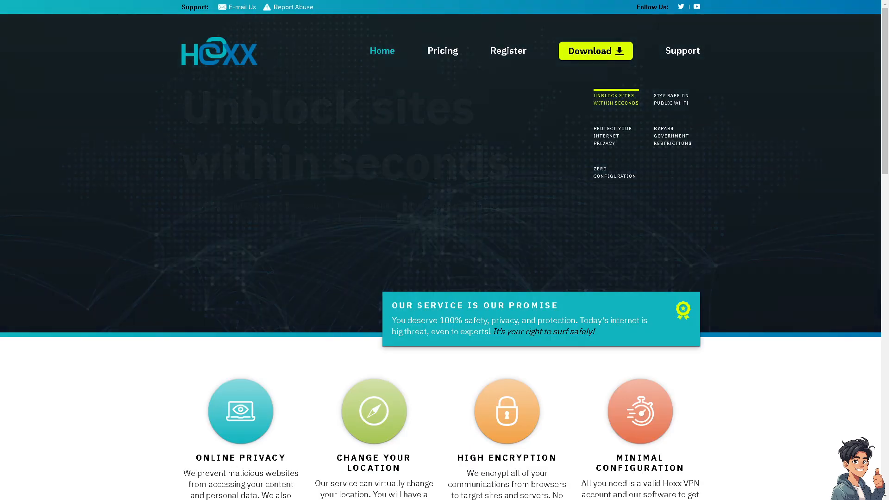
pyautogui.click(612, 135)
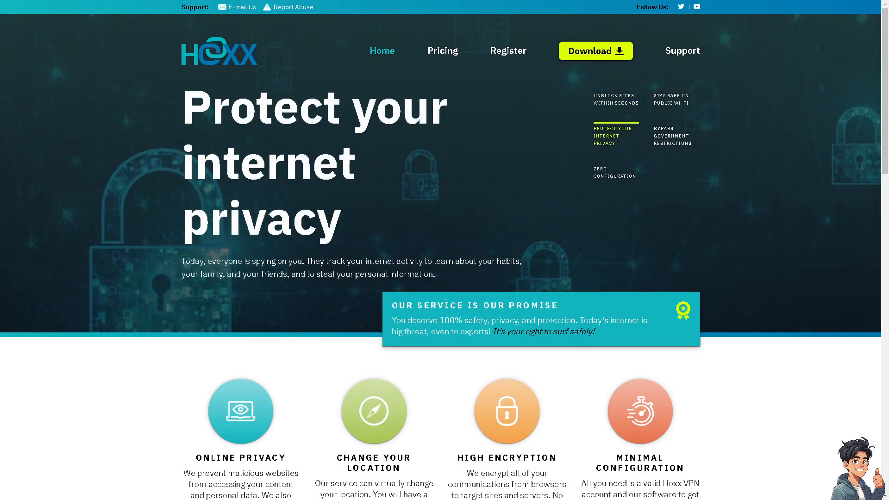
pyautogui.scroll(-3)
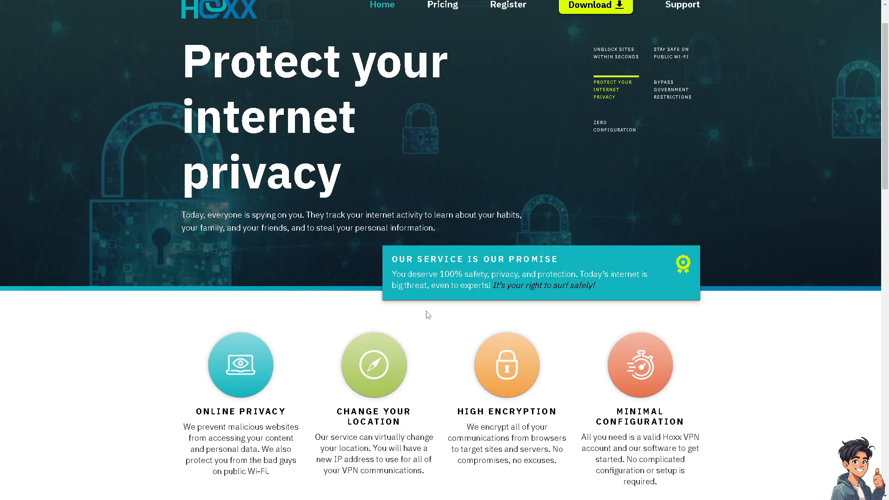
pyautogui.click(614, 125)
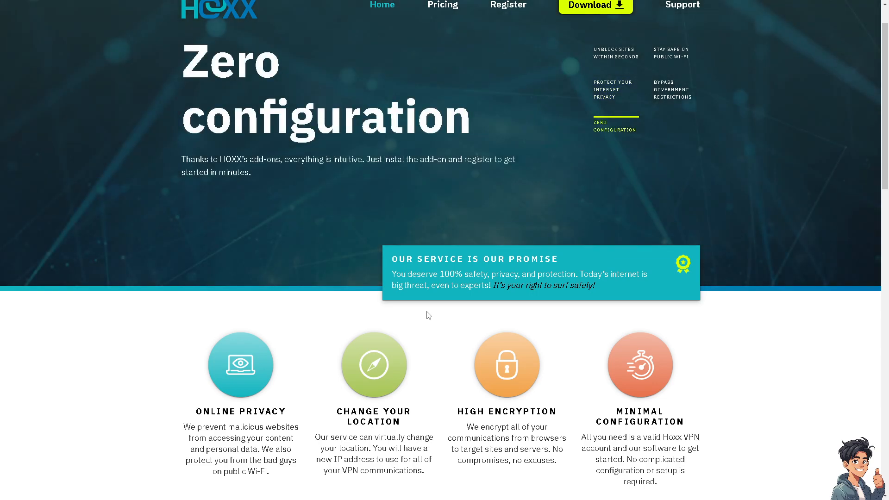
pyautogui.scroll(3)
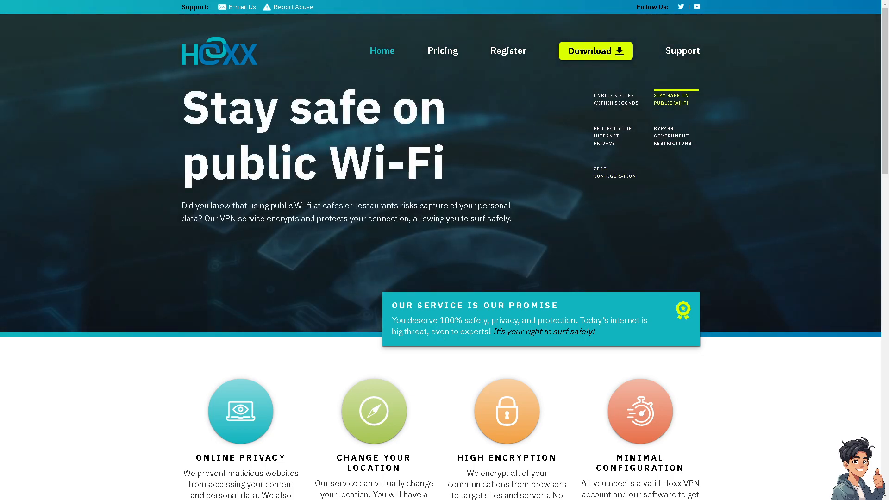
pyautogui.click(671, 135)
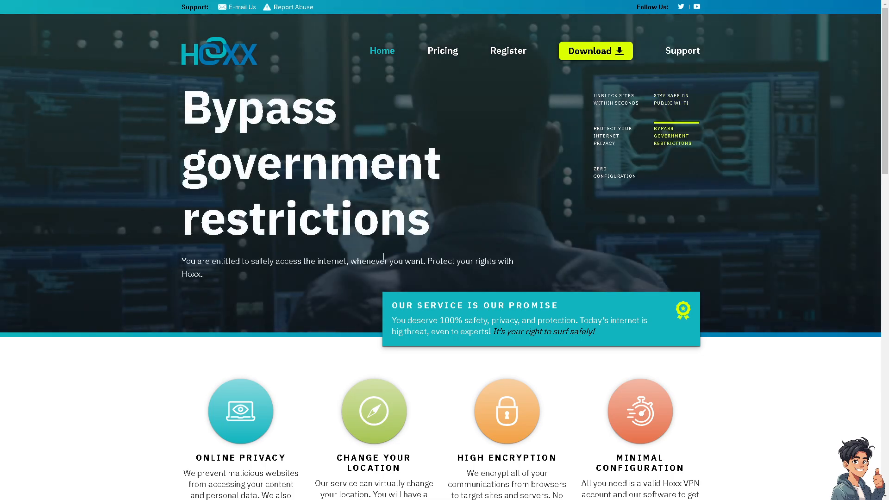
pyautogui.scroll(-3)
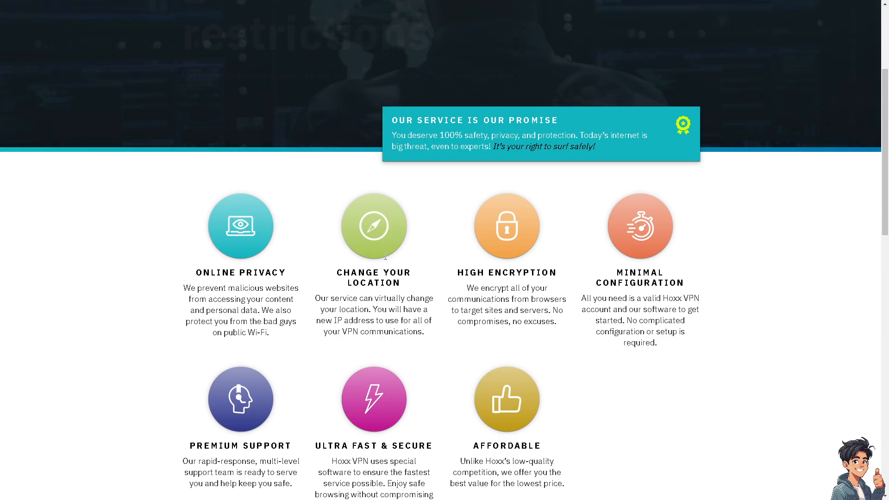
pyautogui.scroll(-3)
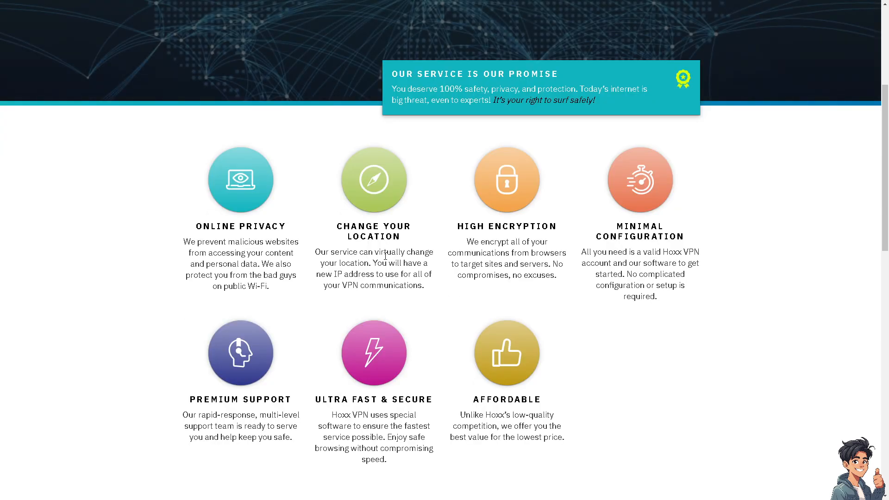
pyautogui.scroll(-3)
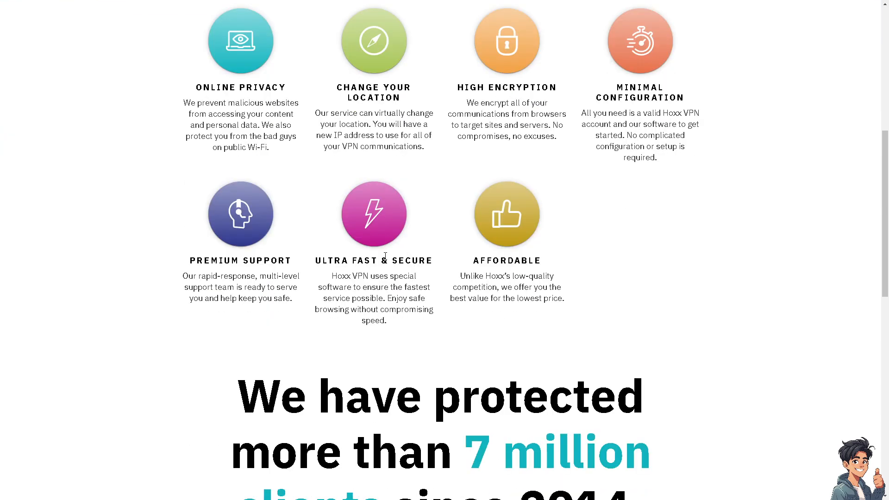
pyautogui.scroll(-3)
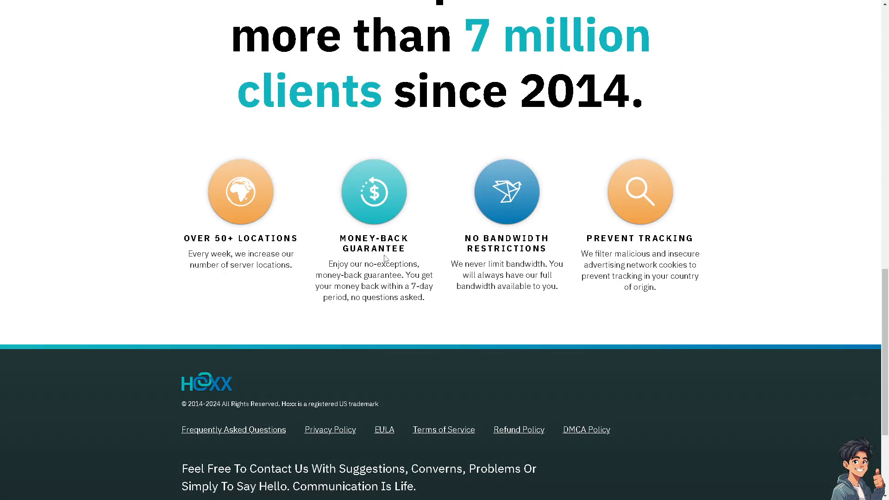